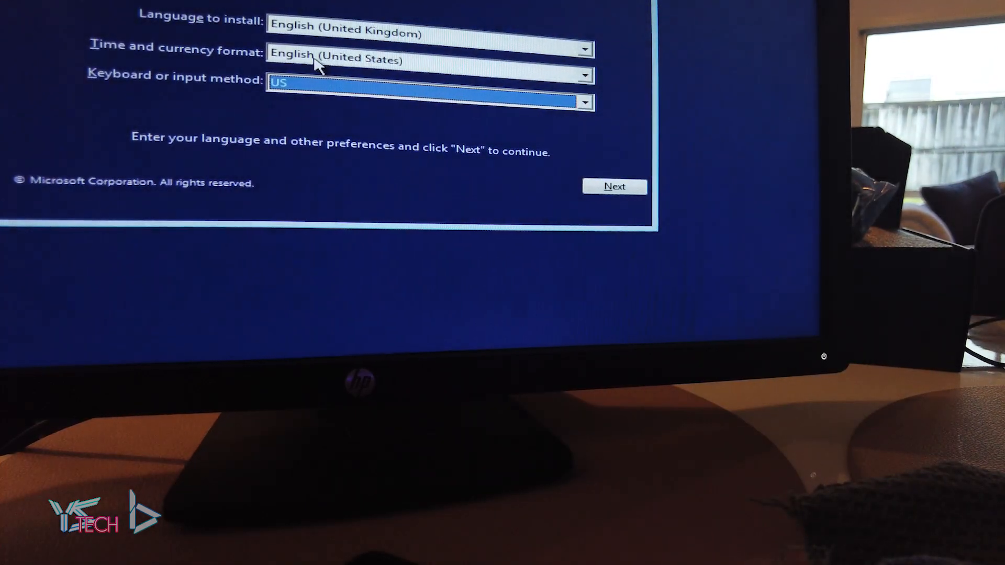
# Confirm the language, time/currency format and keyboard layout on the Setup screen
pyautogui.click(587, 75)
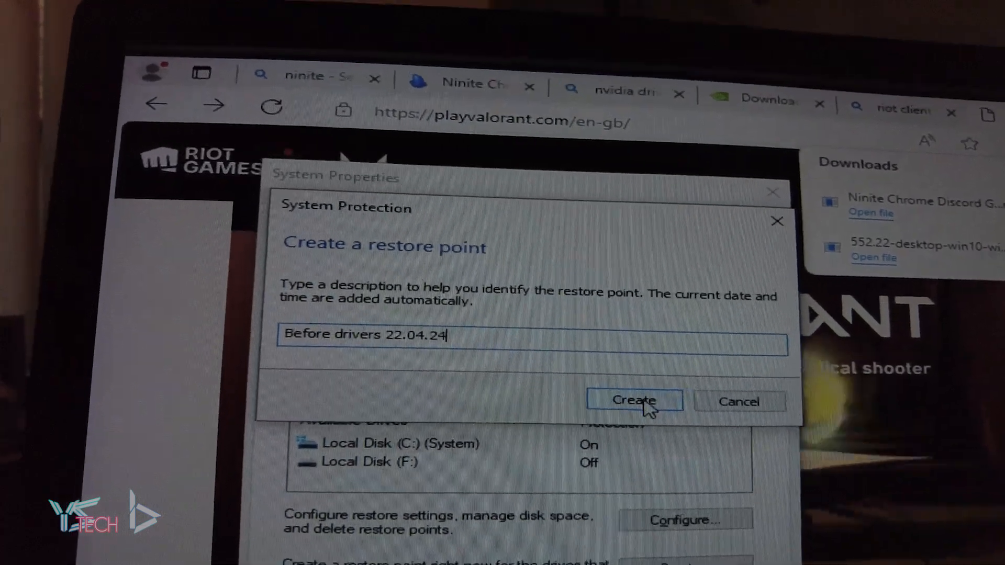
# Create the restore point described 'Before drivers 22.04.24'
pyautogui.click(634, 401)
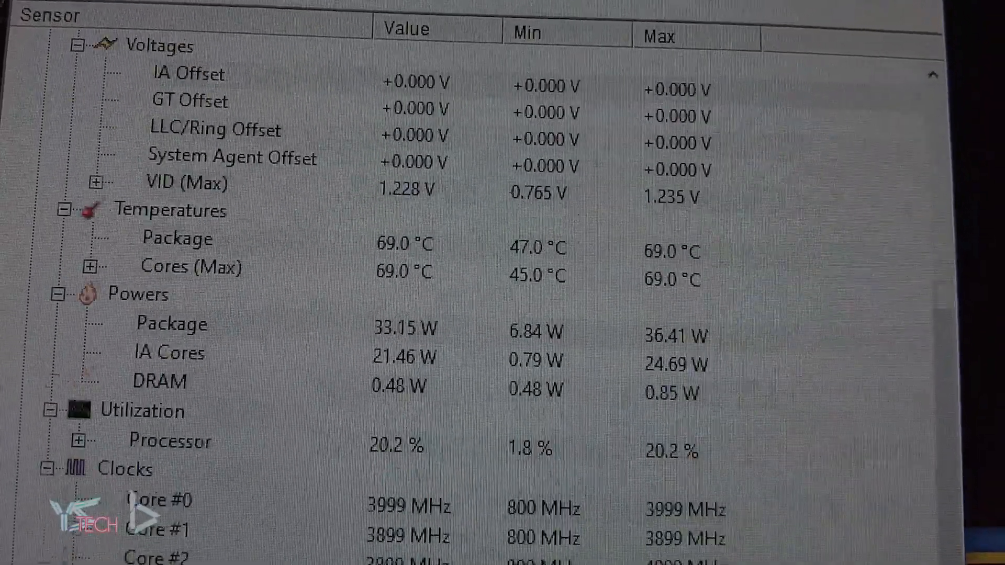
pyautogui.scroll(-3)
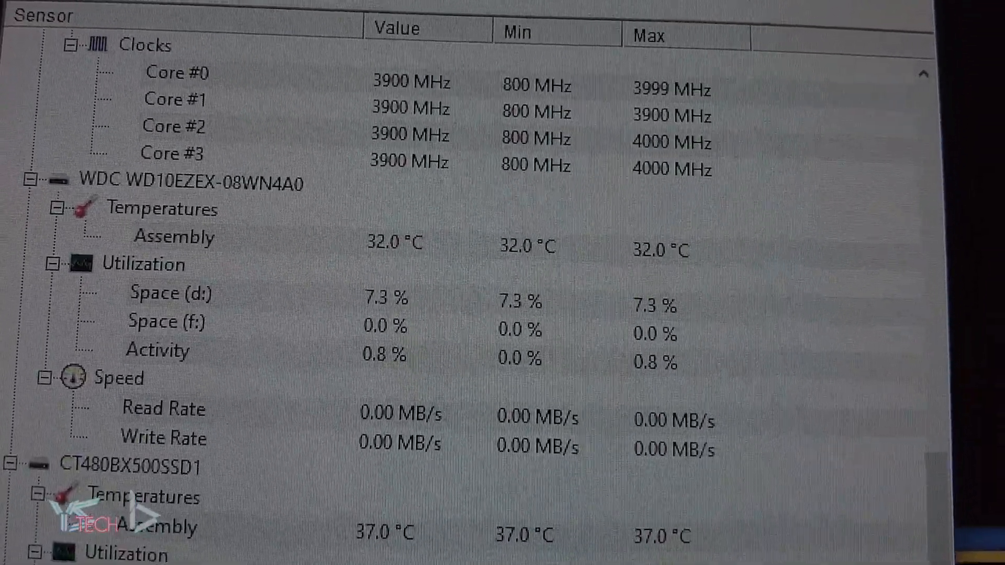